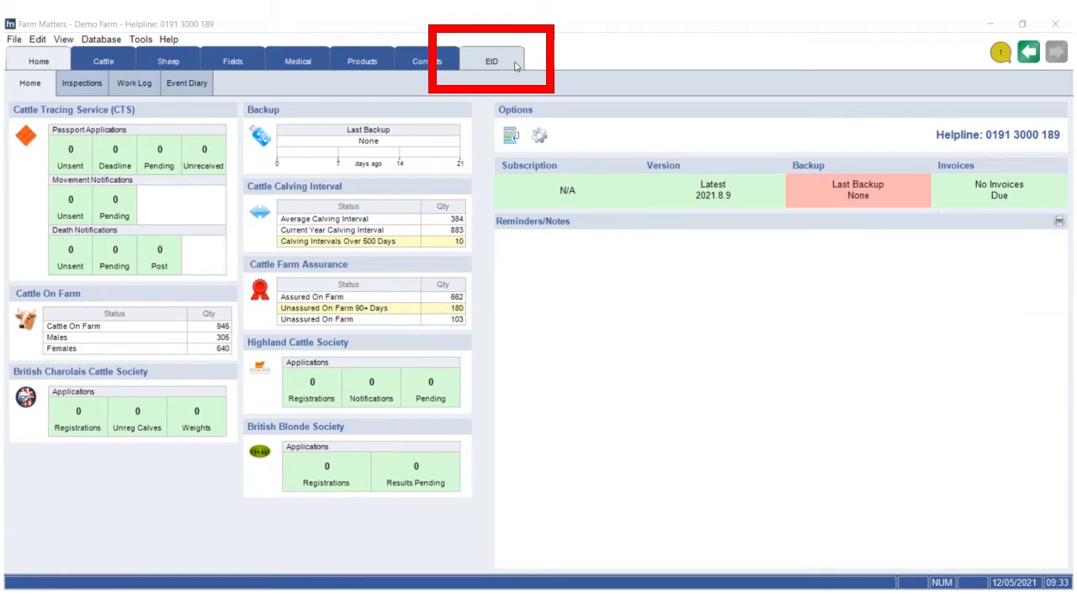
# Show the EID home page with the Tru-Test XRS2 and Agrident AWR300 reader tiles.
pyautogui.click(490, 61)
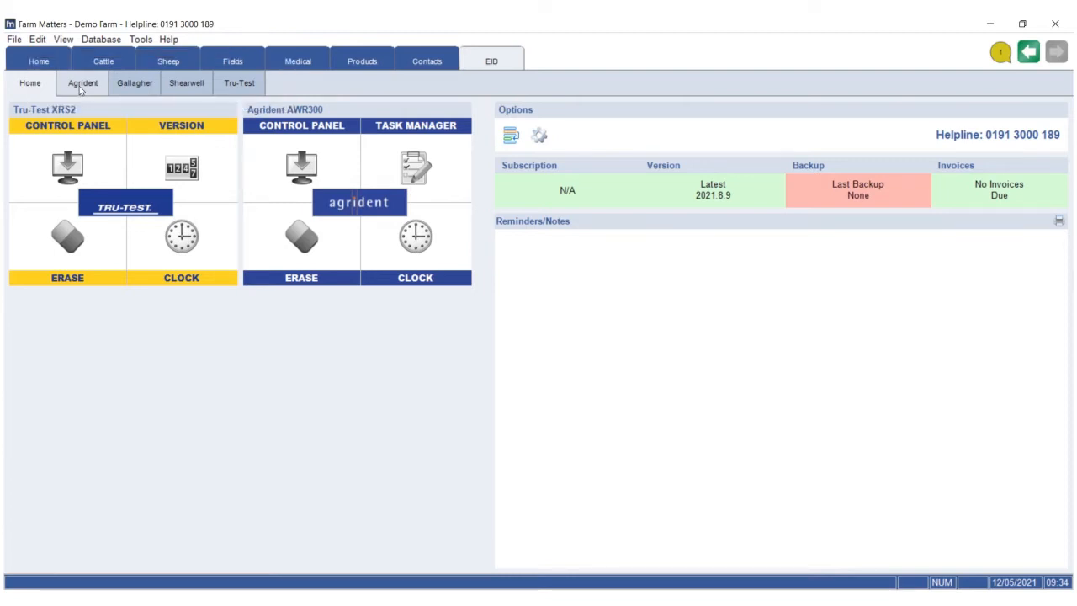
pyautogui.moveTo(123, 96)
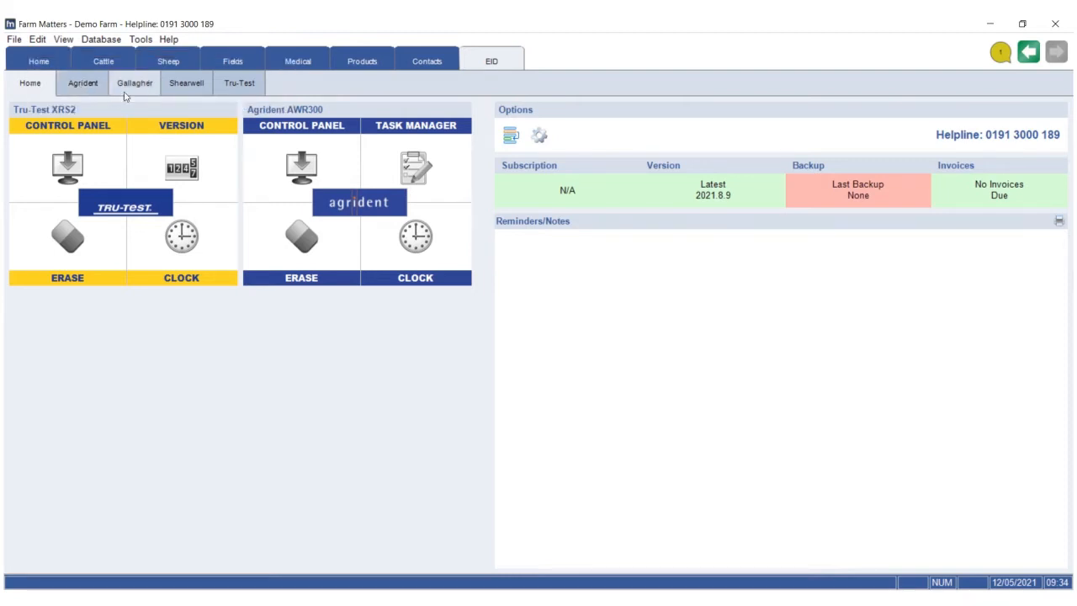
pyautogui.moveTo(239, 92)
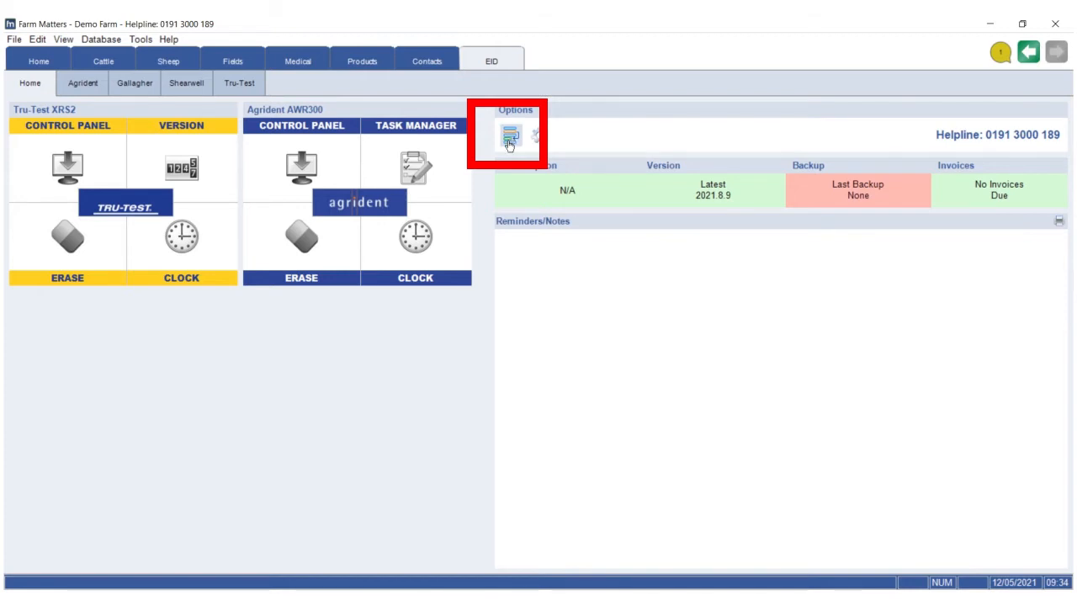
# Open the Tile Layout dialog and scroll through the Available Tiles list.
pyautogui.click(510, 136)
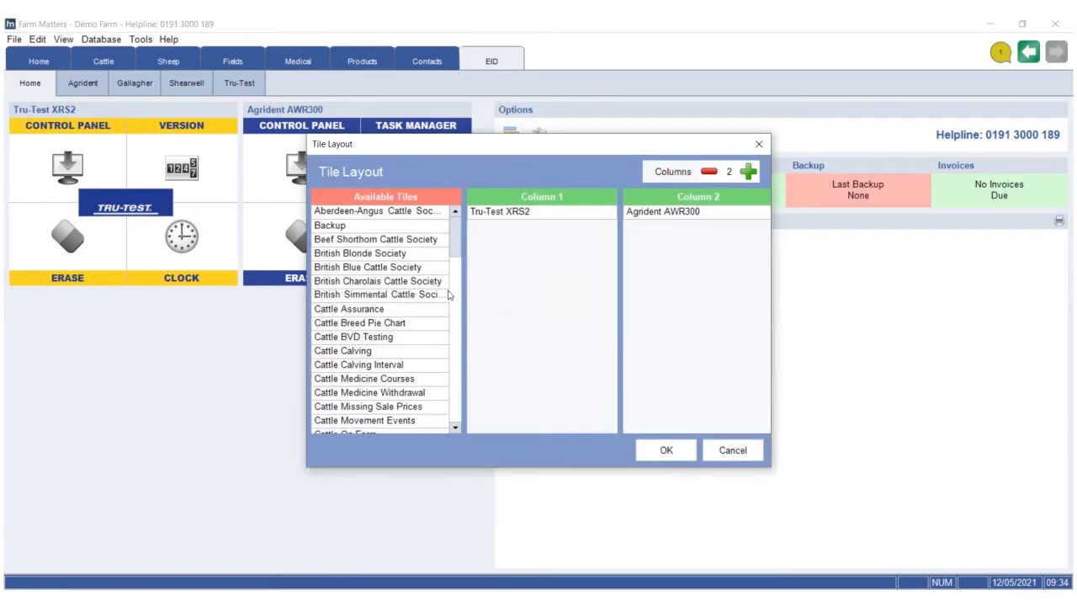
pyautogui.scroll(-3)
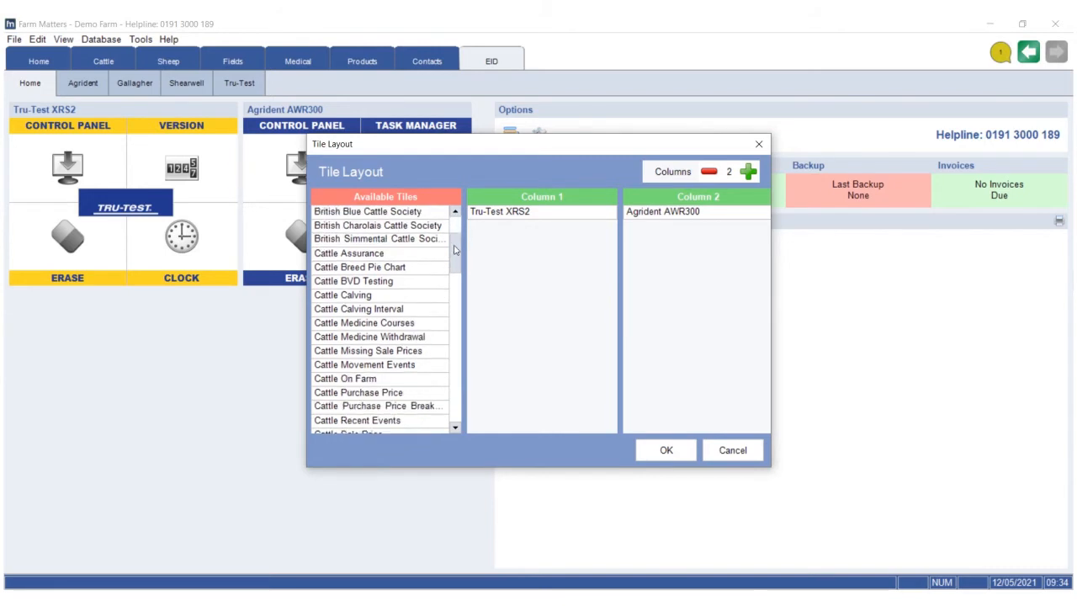
pyautogui.scroll(-3)
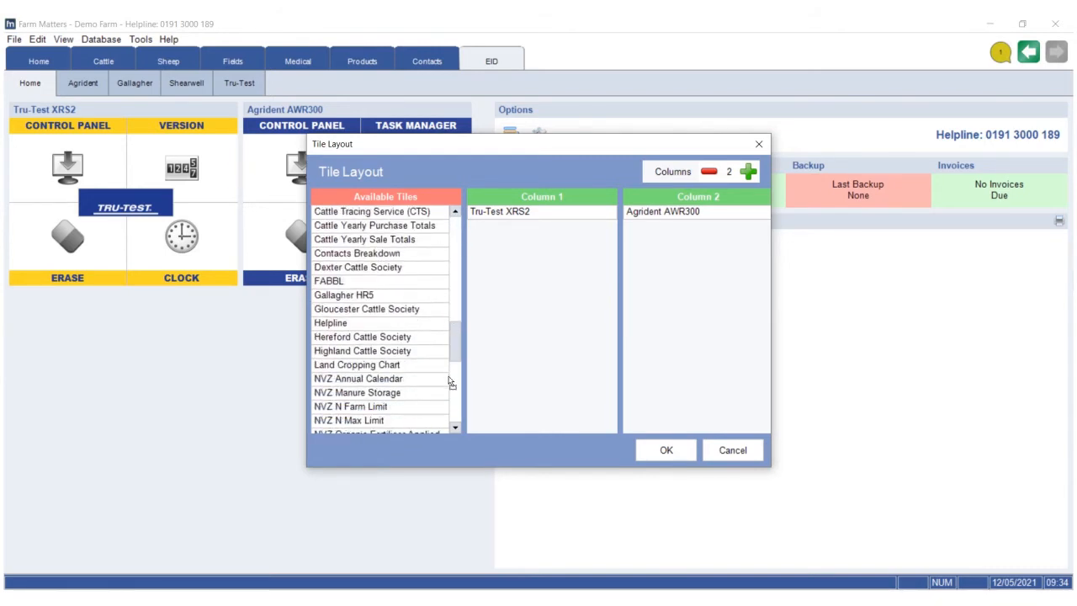
pyautogui.moveTo(556, 219)
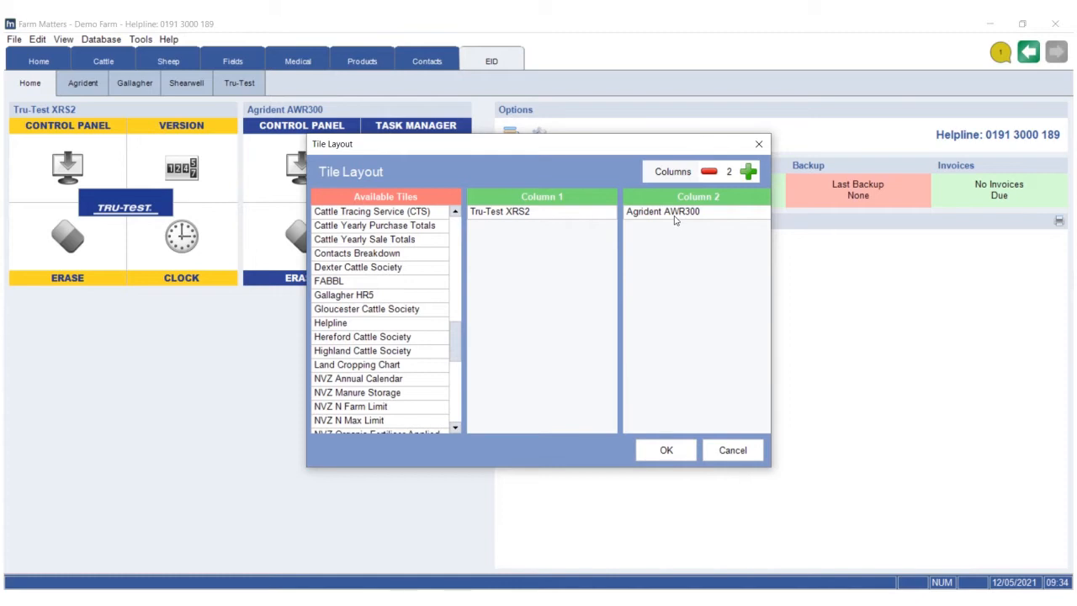
# Dismiss the Tile Layout dialog without changes, returning to the reader tiles.
pyautogui.click(666, 449)
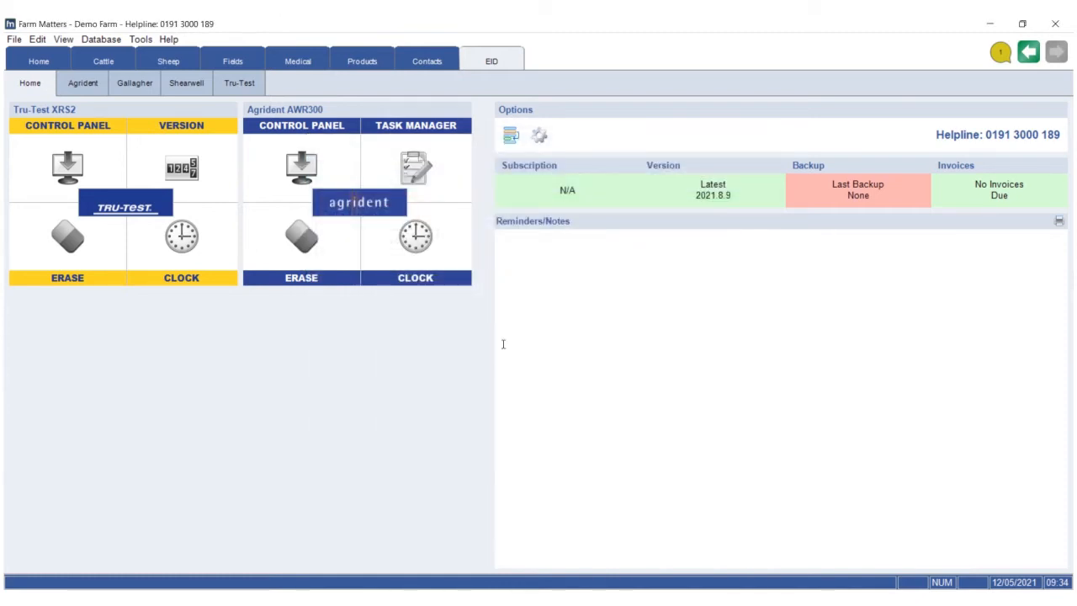
pyautogui.moveTo(400, 392)
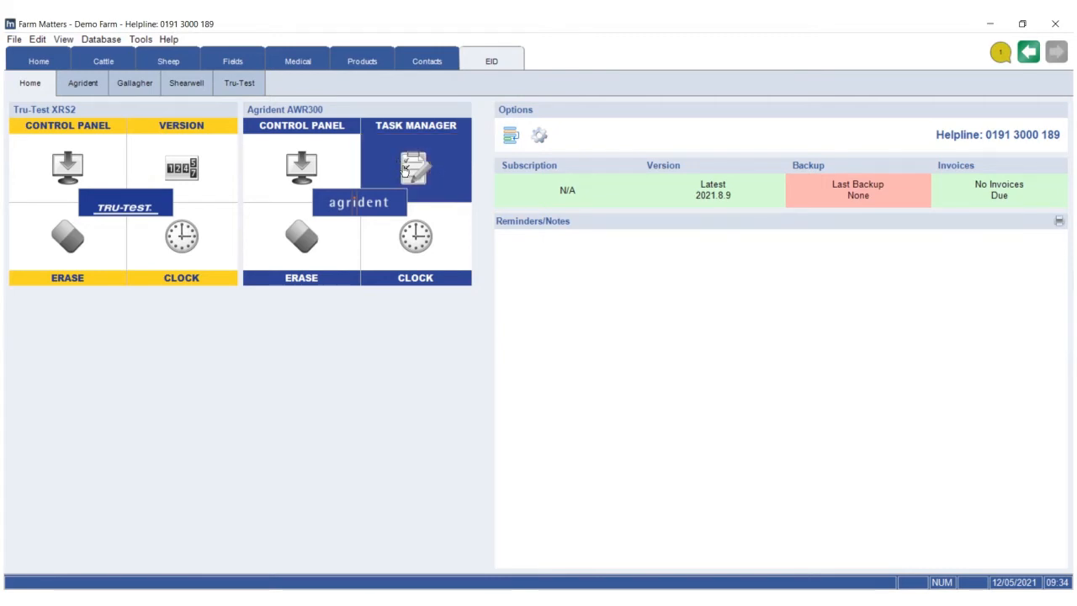
pyautogui.moveTo(441, 185)
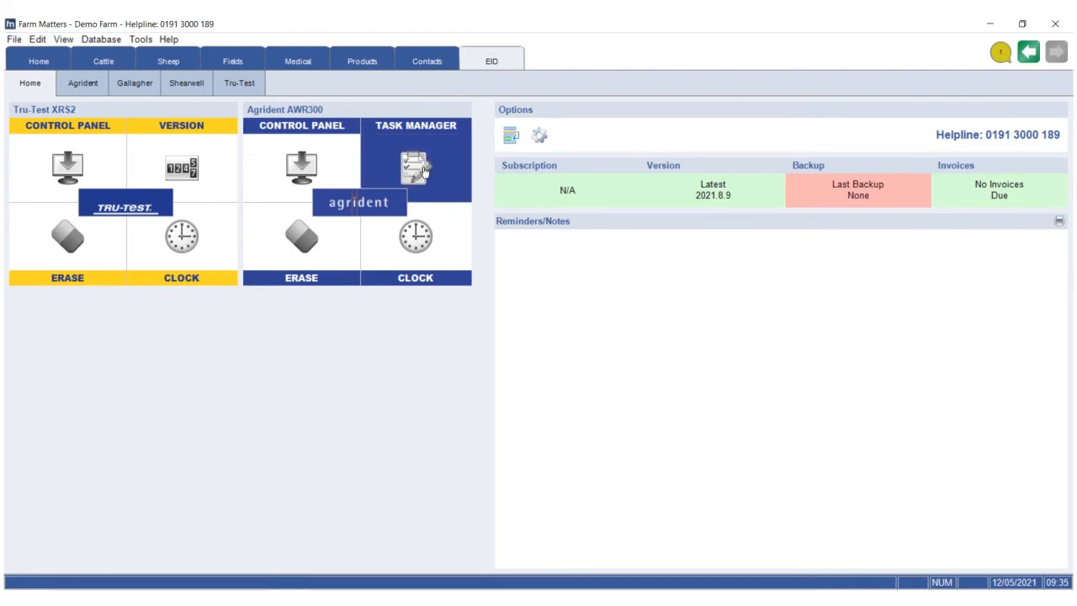
pyautogui.moveTo(172, 158)
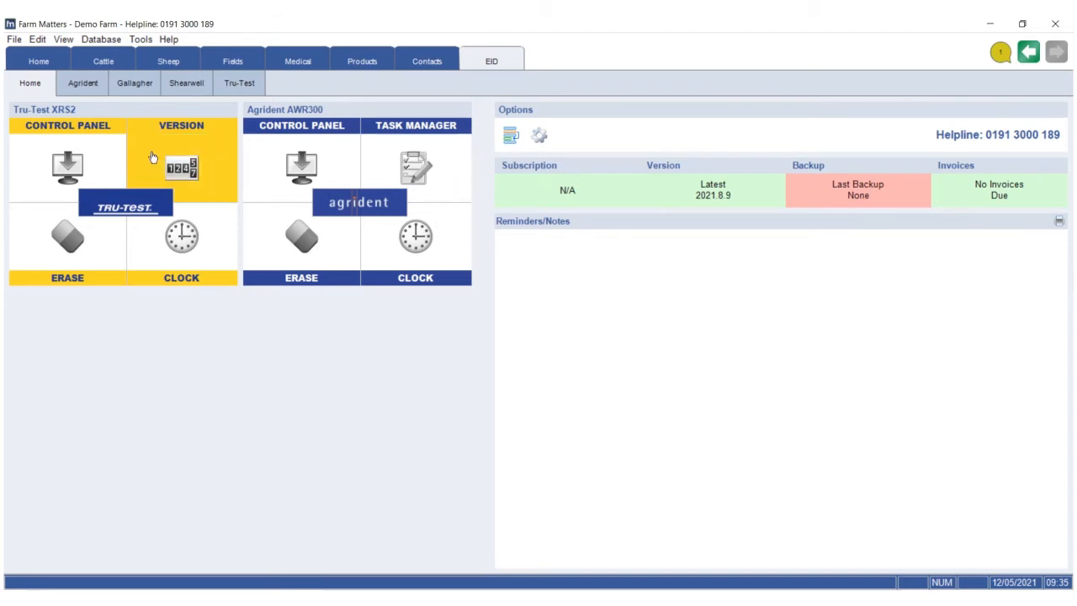
pyautogui.moveTo(424, 177)
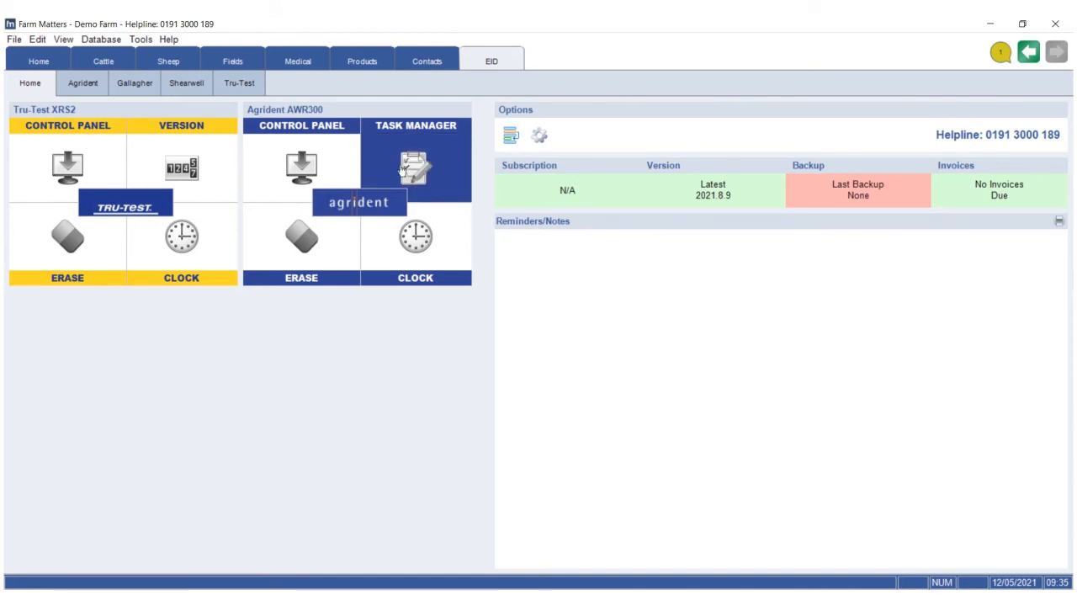
pyautogui.moveTo(161, 203)
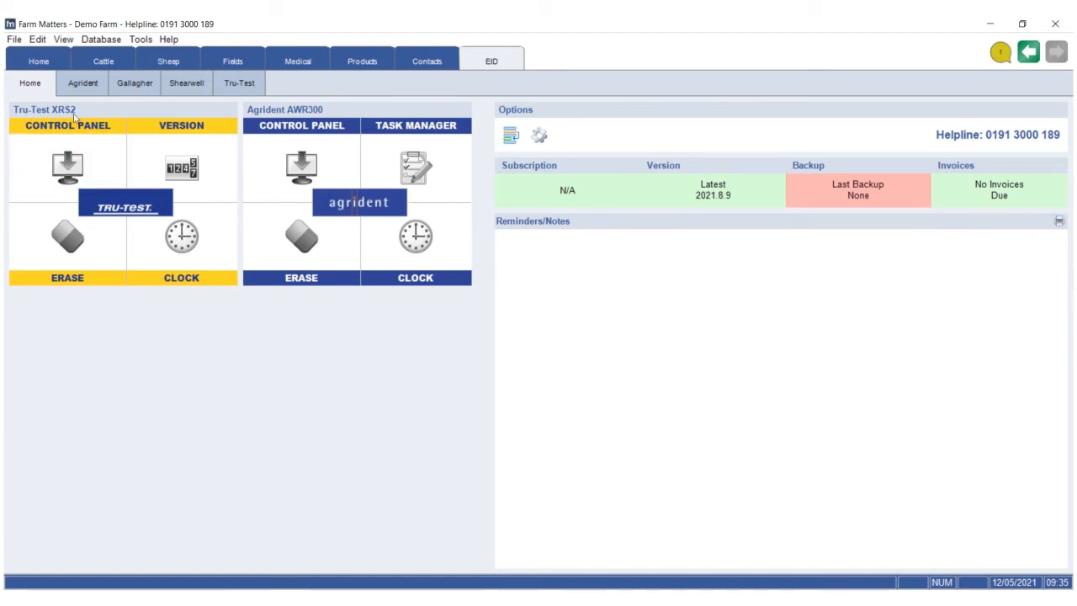
# Open the Tru-Test XRS2 control panel and show its three downloaded sessions.
pyautogui.click(65, 124)
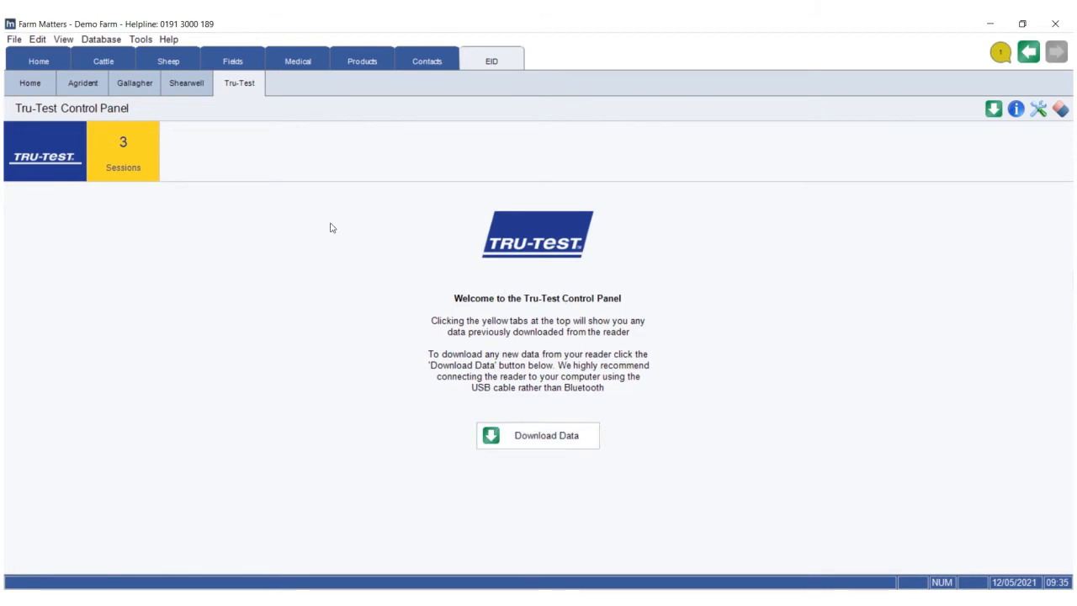
pyautogui.click(123, 152)
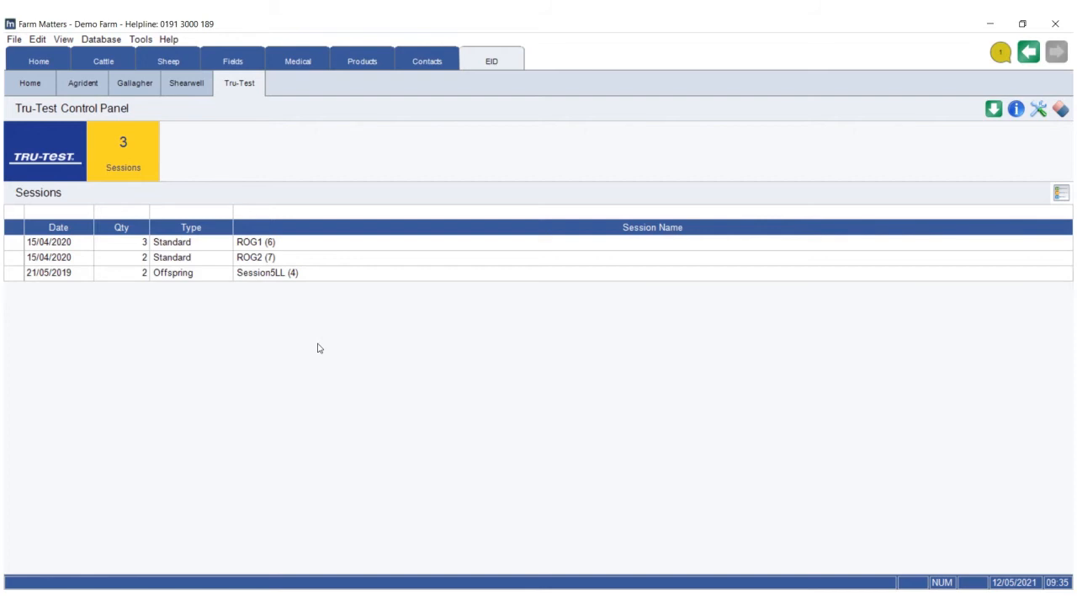
pyautogui.moveTo(363, 326)
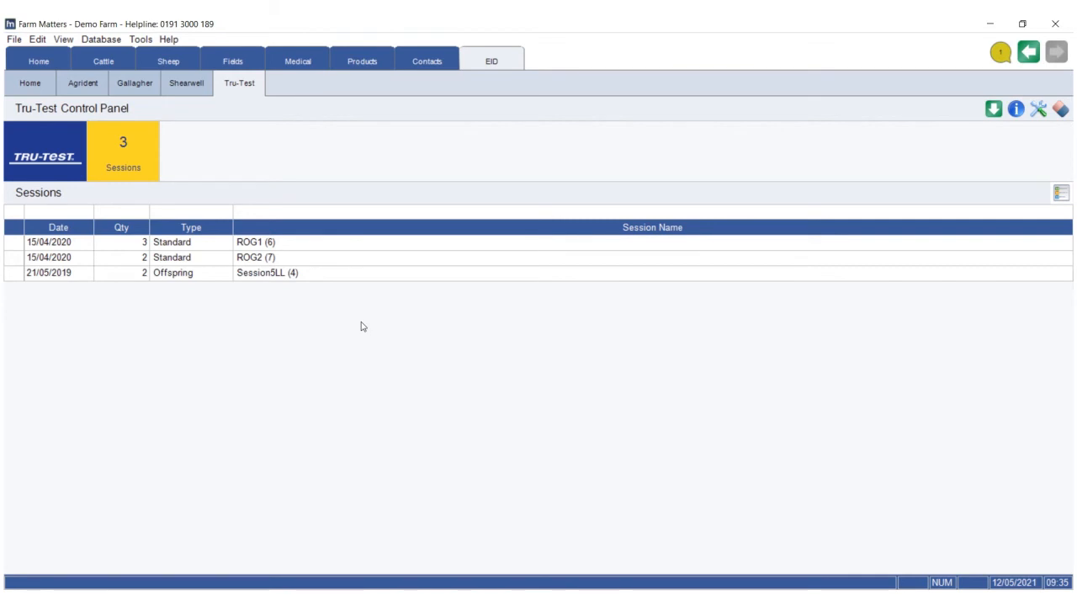
pyautogui.moveTo(410, 255)
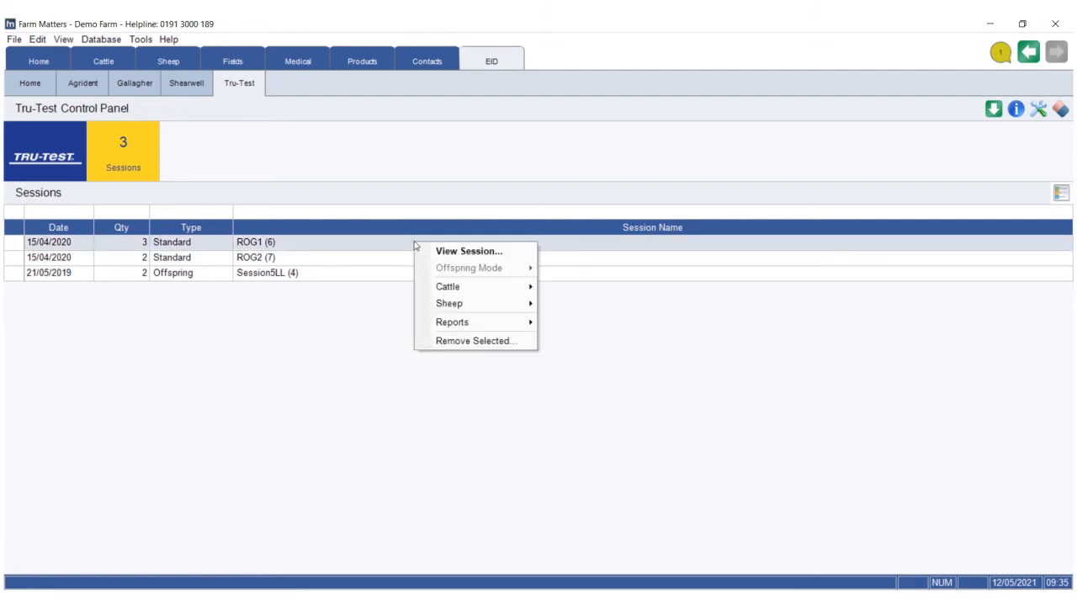
pyautogui.moveTo(447, 286)
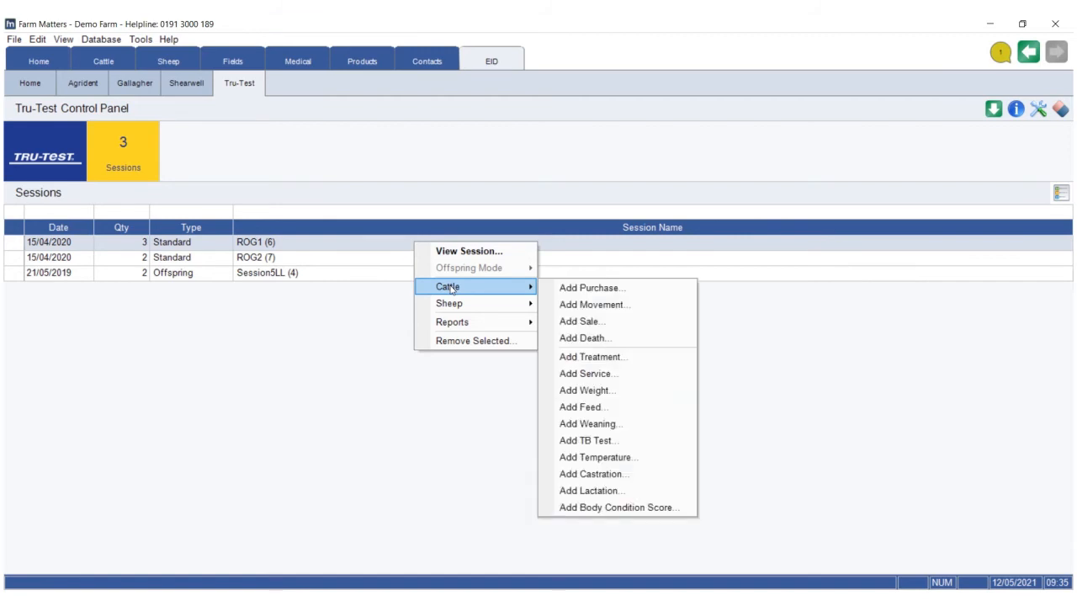
pyautogui.moveTo(450, 303)
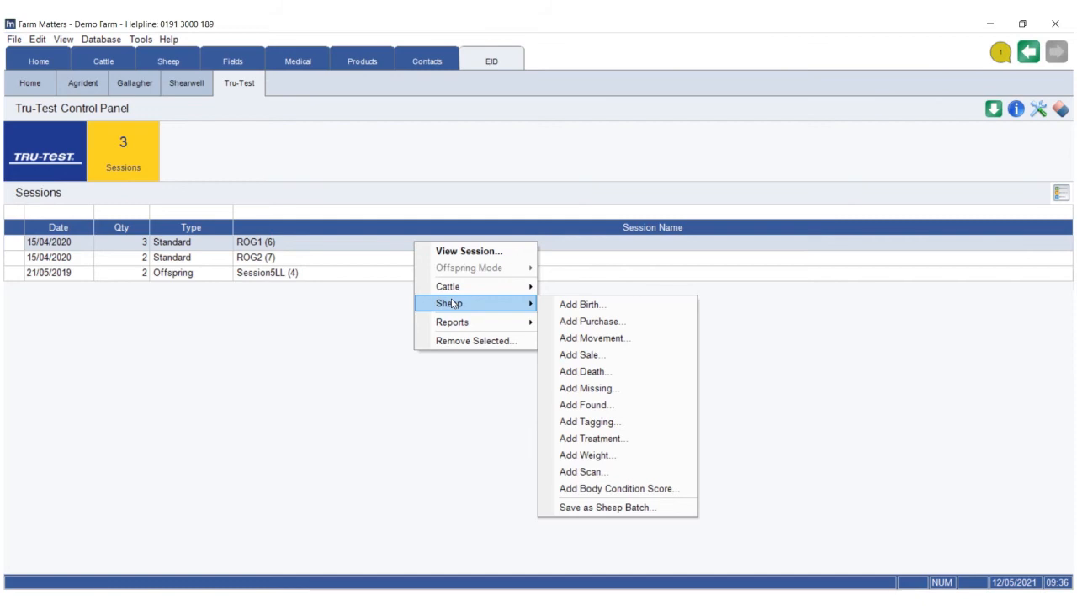
pyautogui.moveTo(448, 286)
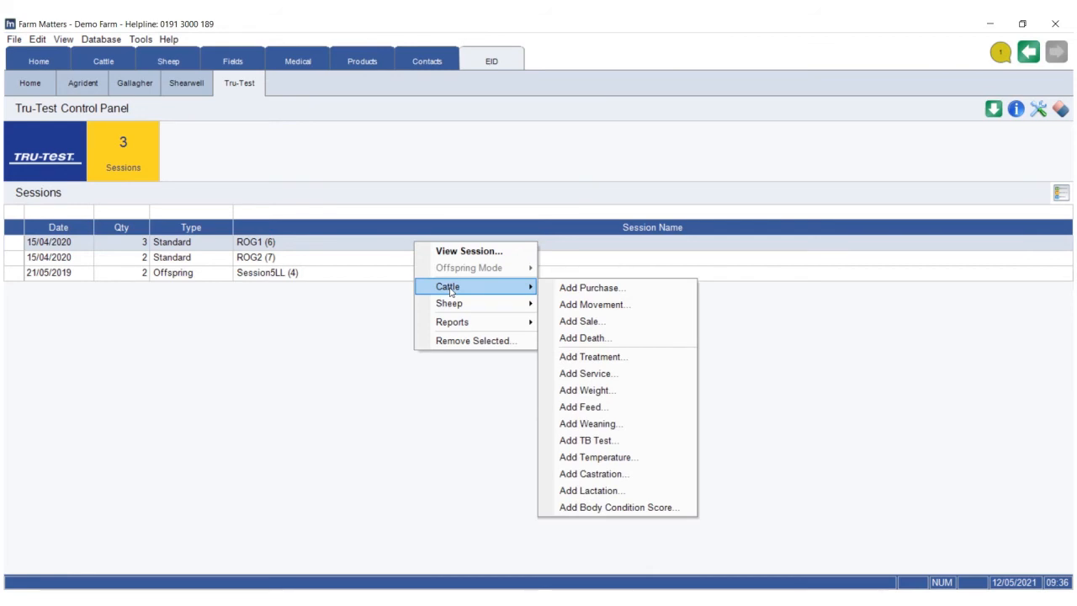
# Open the Agrident AWR300 control panel showing sessions, weights and deaths counts.
pyautogui.click(83, 82)
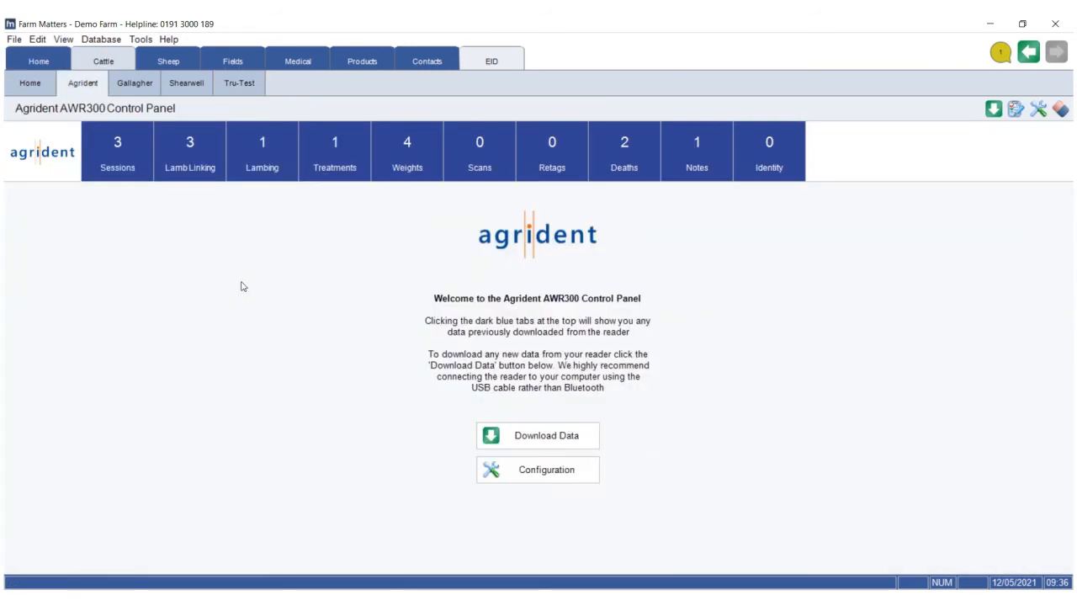
pyautogui.moveTo(293, 294)
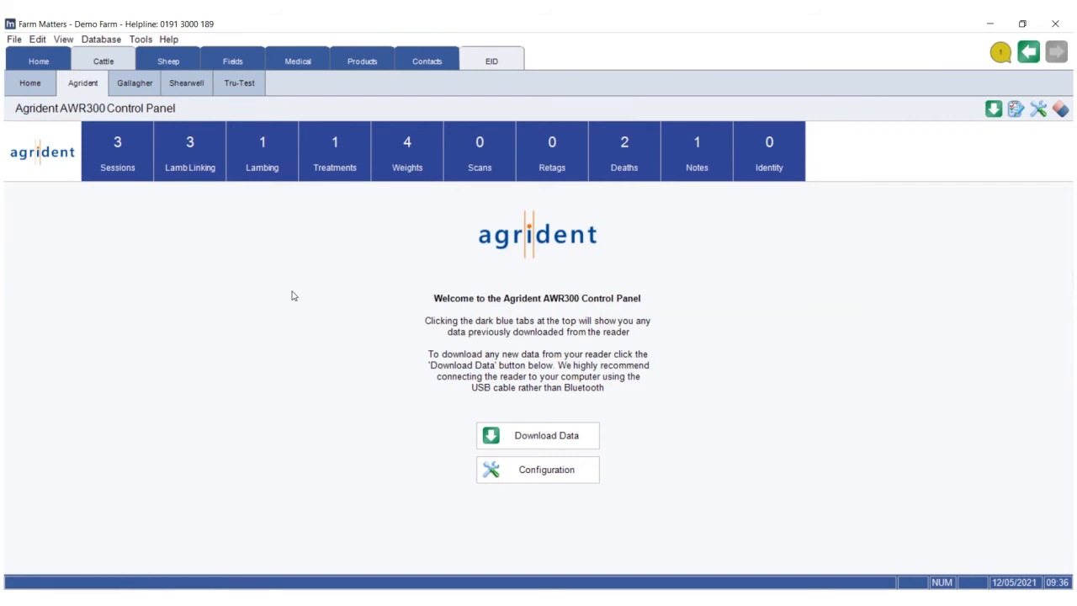
pyautogui.moveTo(116, 167)
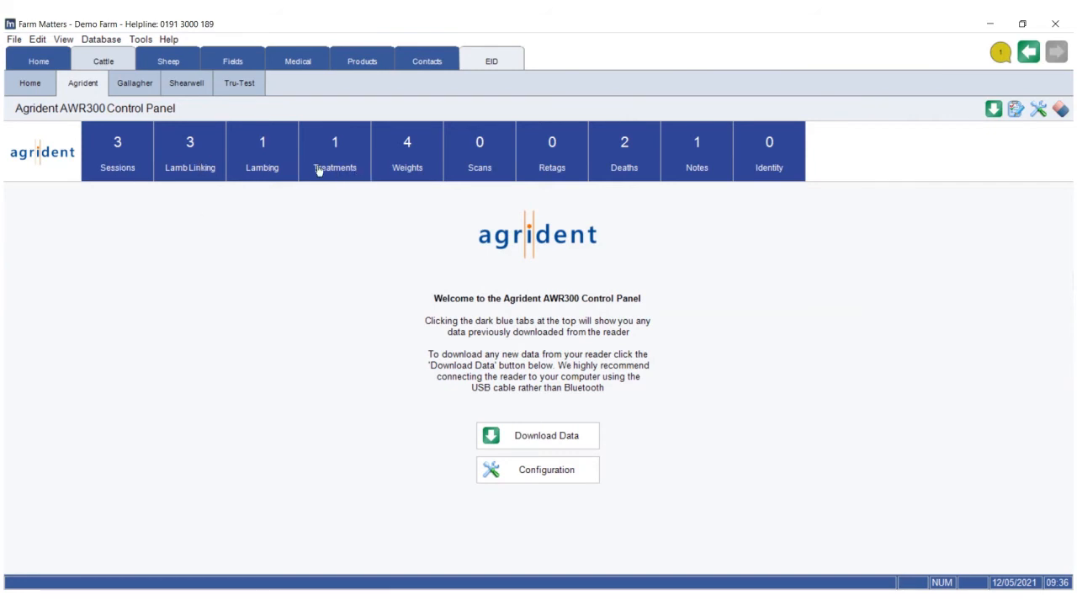
pyautogui.moveTo(318, 108)
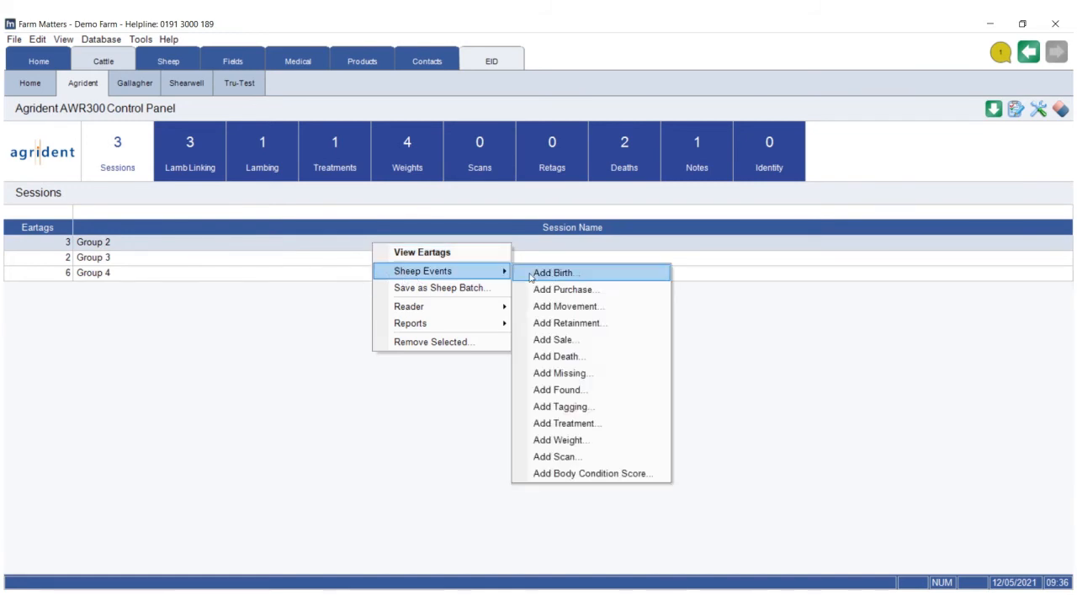
pyautogui.moveTo(584, 389)
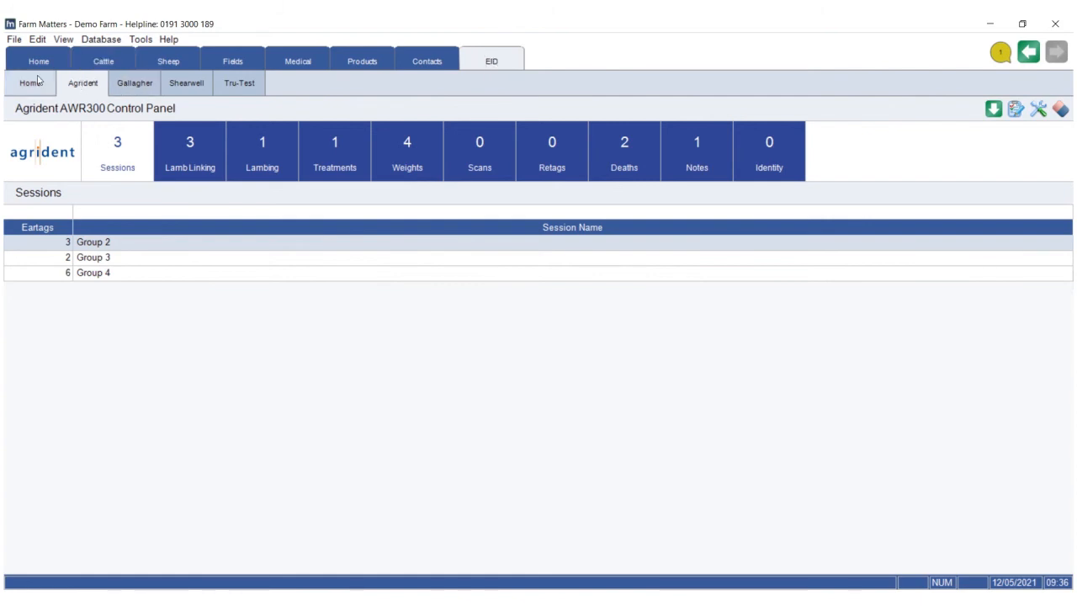
# Return to EID Home, then reopen the Agrident AWR300 control panel welcome page.
pyautogui.click(31, 83)
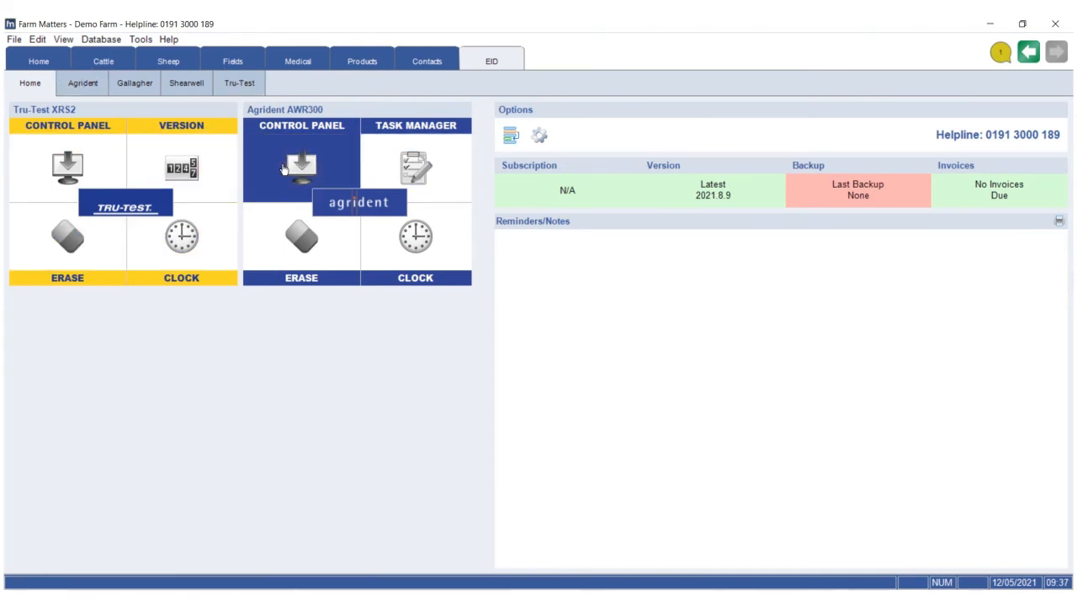
pyautogui.click(83, 84)
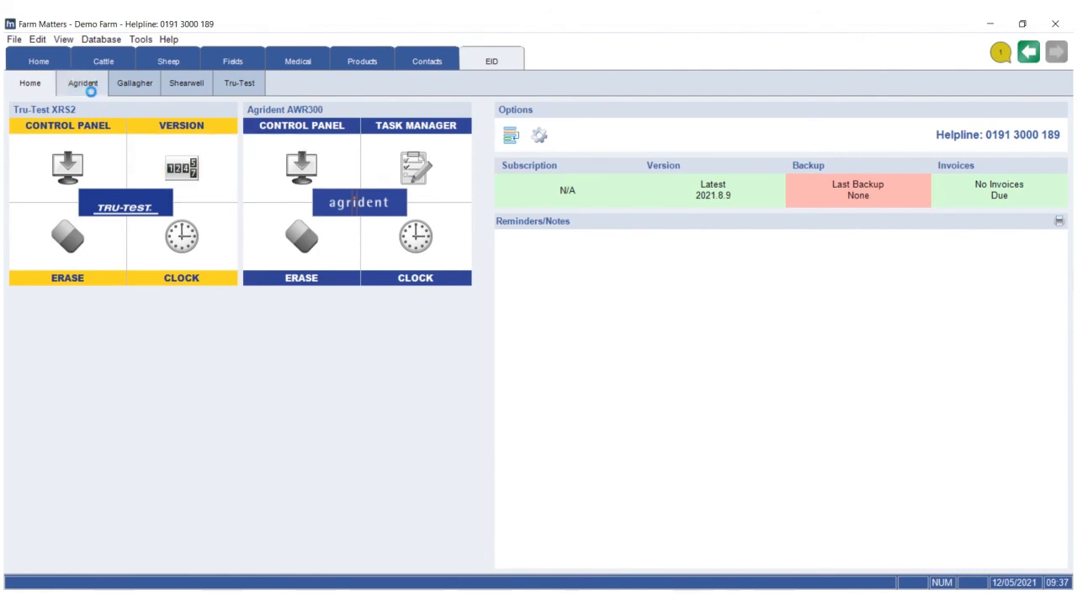
pyautogui.click(300, 168)
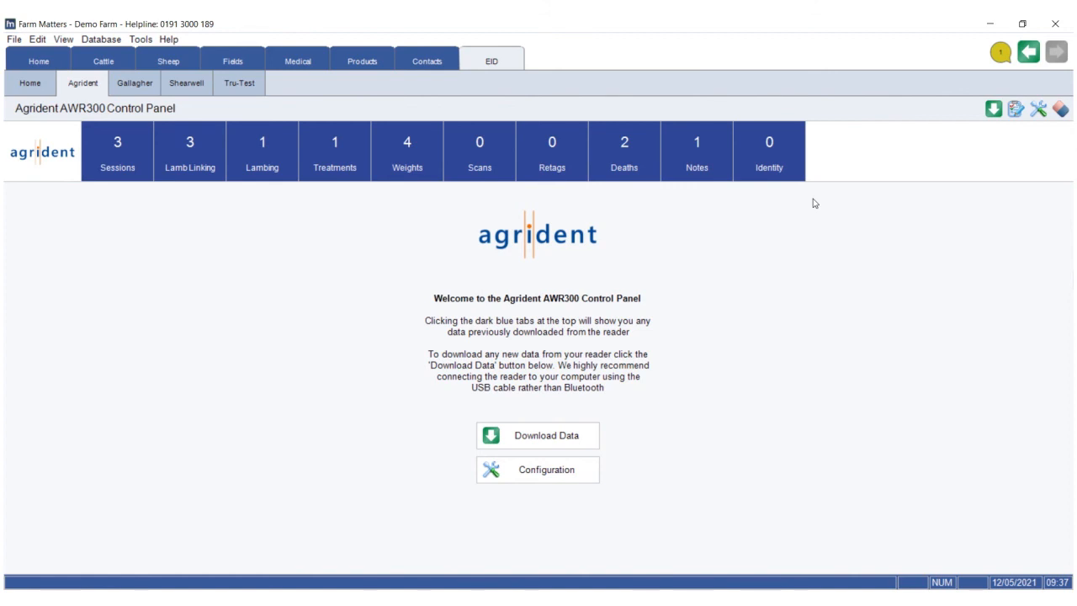
pyautogui.moveTo(736, 295)
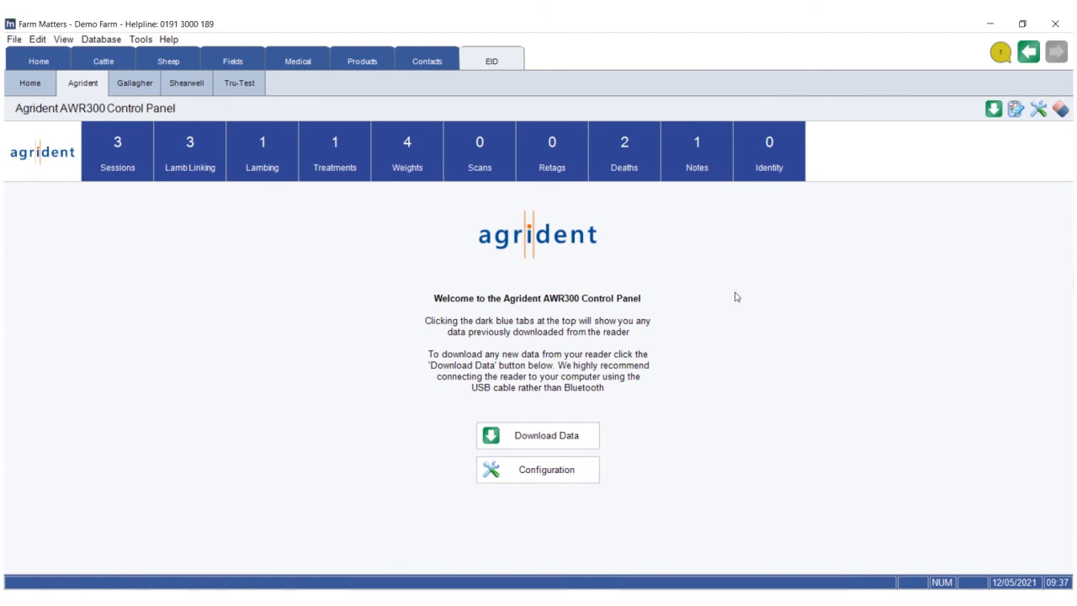